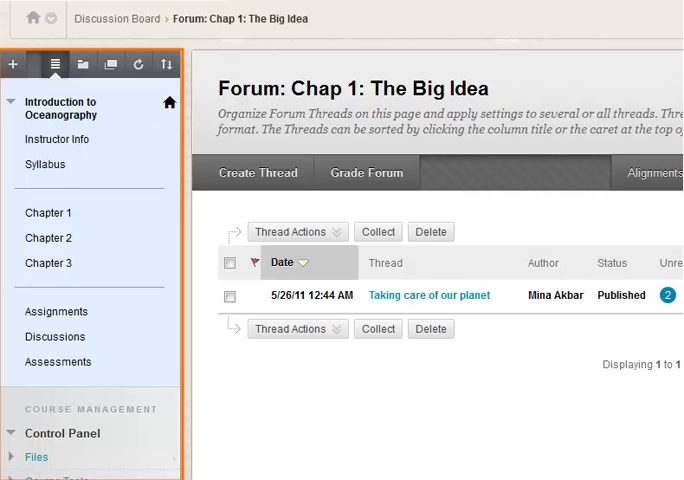
mouse_move(78, 26)
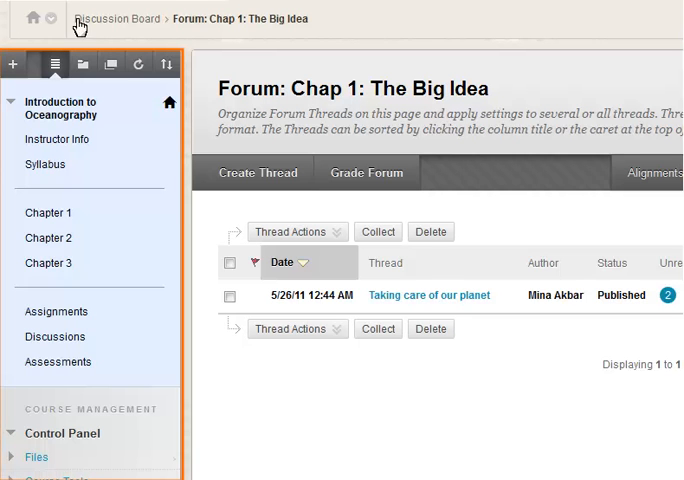
mouse_move(185, 210)
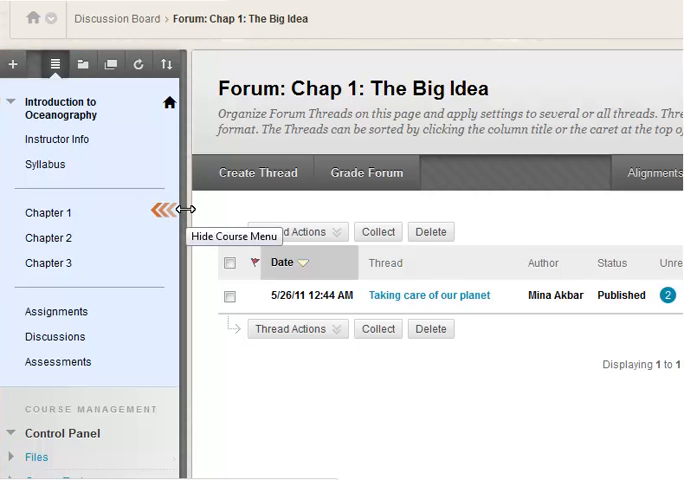
Hide the course menu so the Chap 1: The Big Idea forum fills the page.
left_click(157, 211)
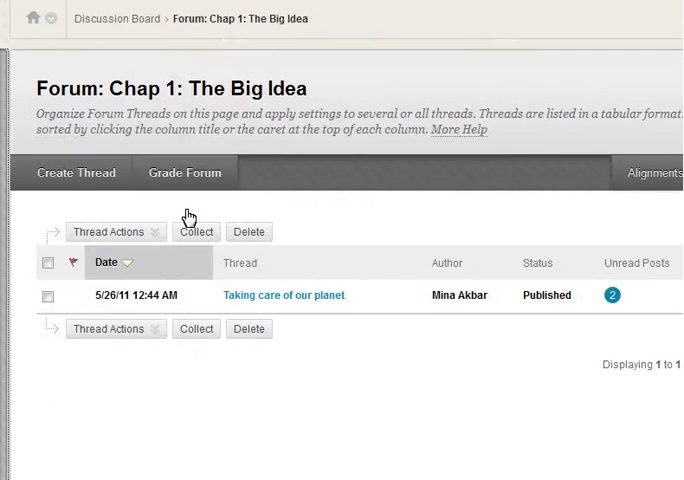
mouse_move(10, 210)
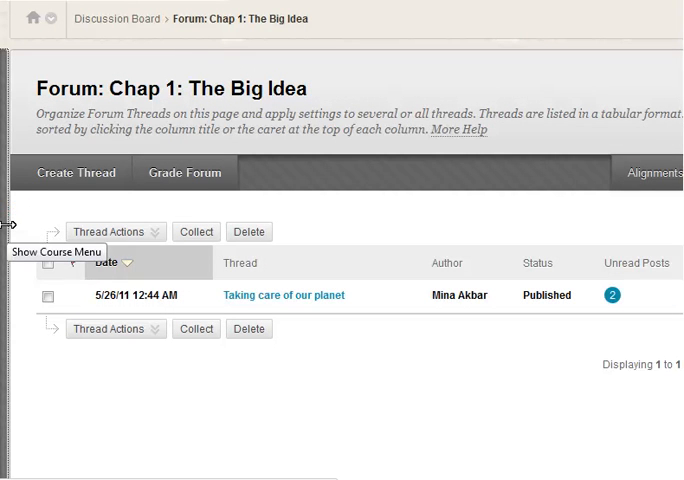
Show the course menu again beside the Chap 1: The Big Idea forum.
left_click(8, 225)
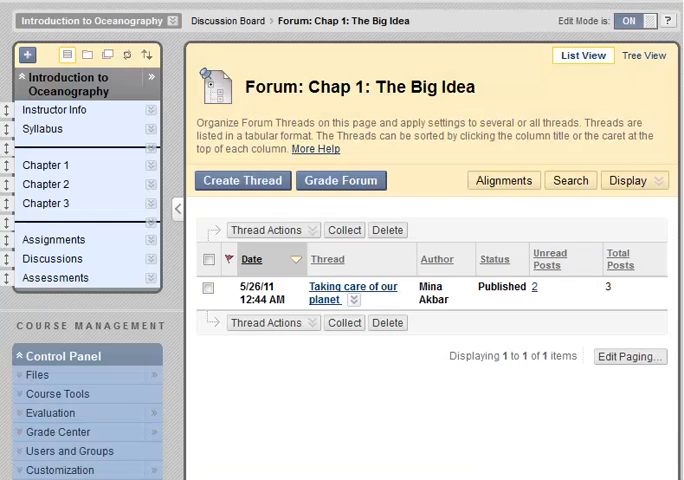
Open the Chapter 1 content page, check Required Reading's options, and restore the course menu.
left_click(46, 164)
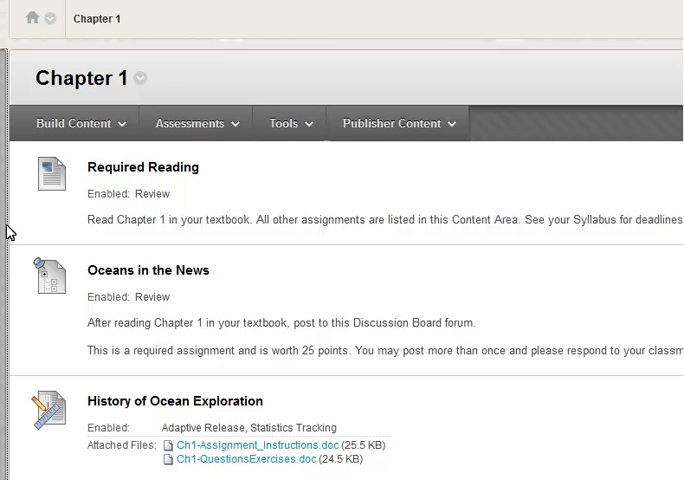
mouse_move(140, 228)
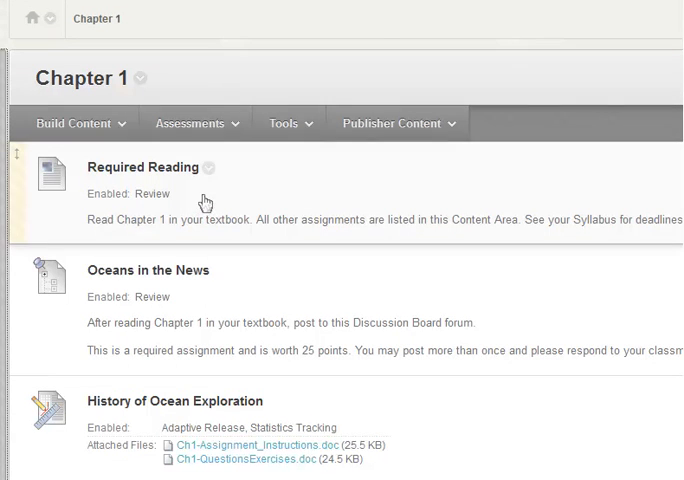
left_click(210, 167)
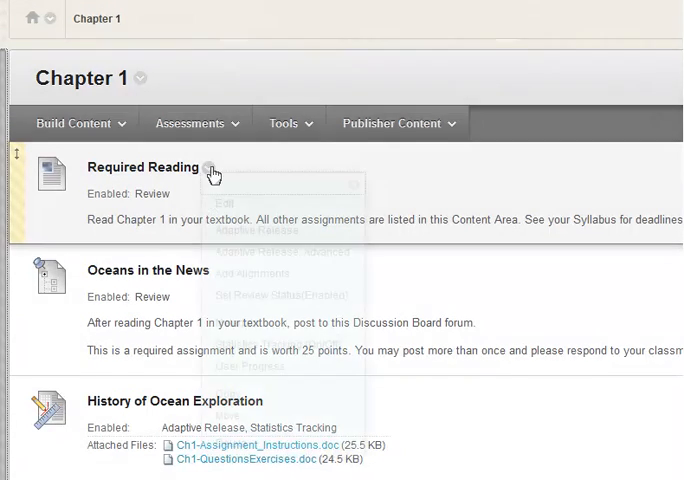
left_click(212, 166)
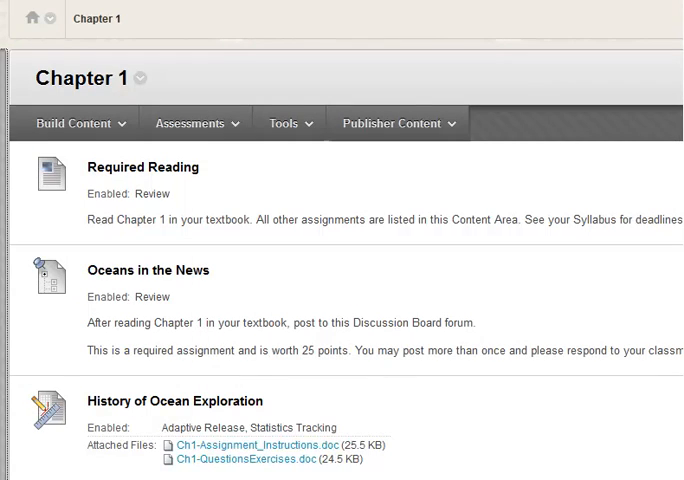
left_click(641, 18)
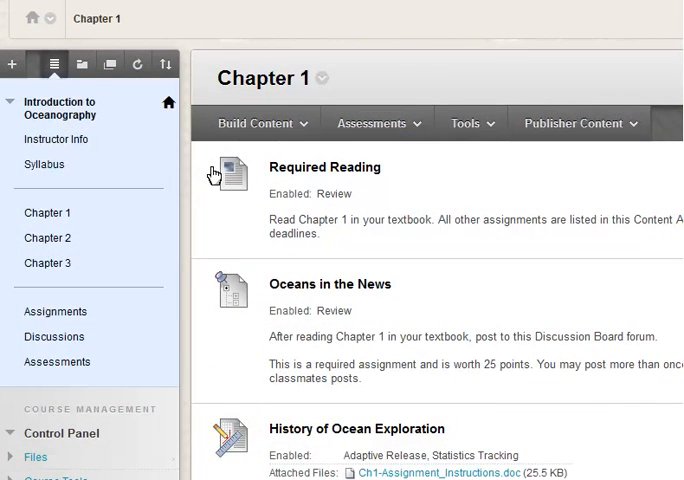
mouse_move(16, 317)
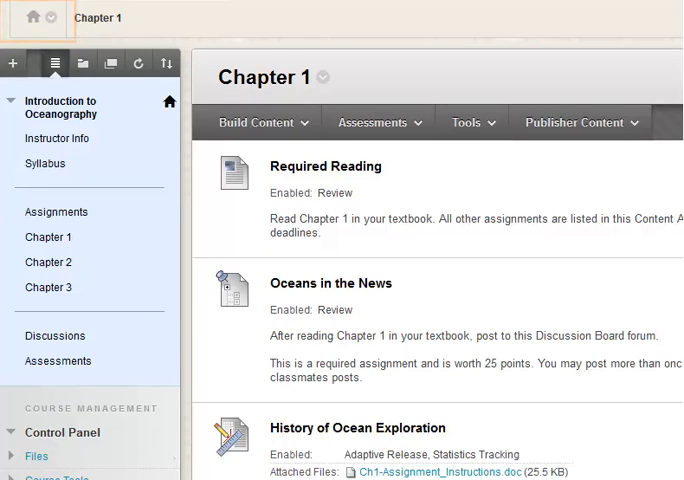
Collapse the course menu so Chapter 1's content fills the page in edit mode.
left_click(642, 16)
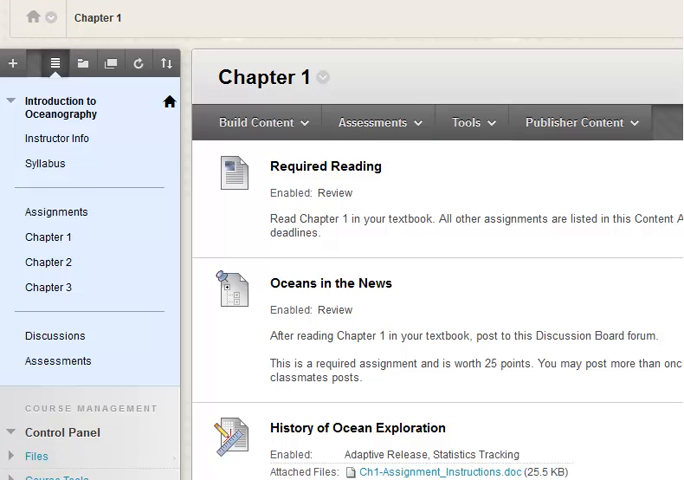
left_click(36, 18)
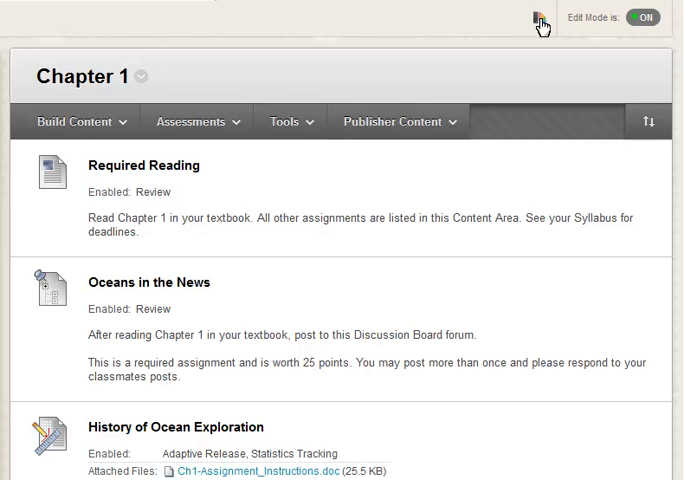
Apply the green Leaves theme from the Design section of the course theme list.
left_click(537, 20)
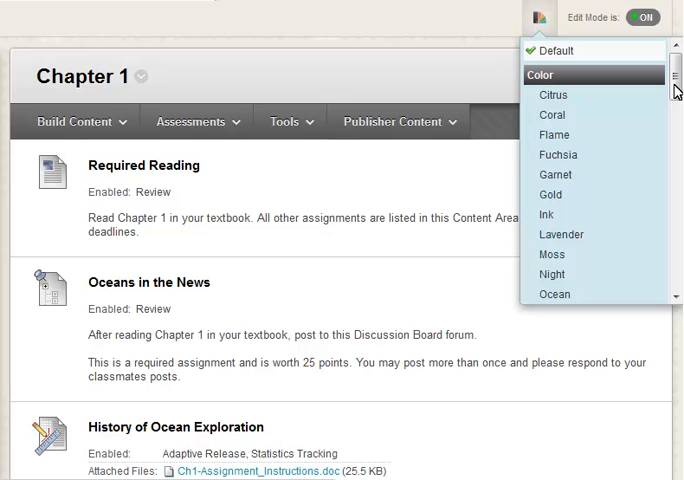
scroll("down", 3)
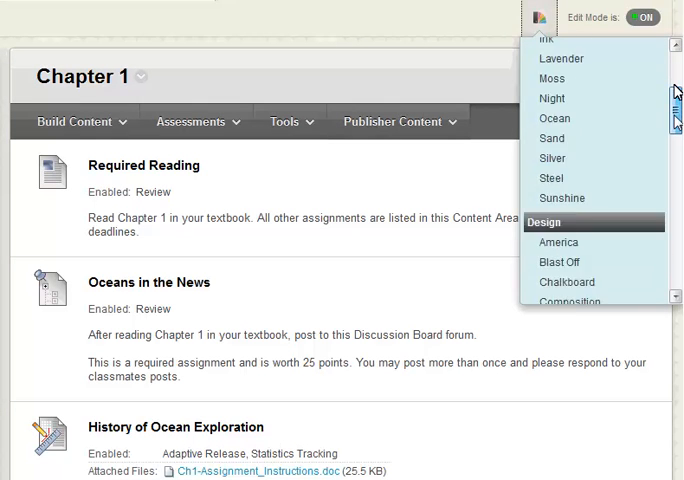
scroll("down", 3)
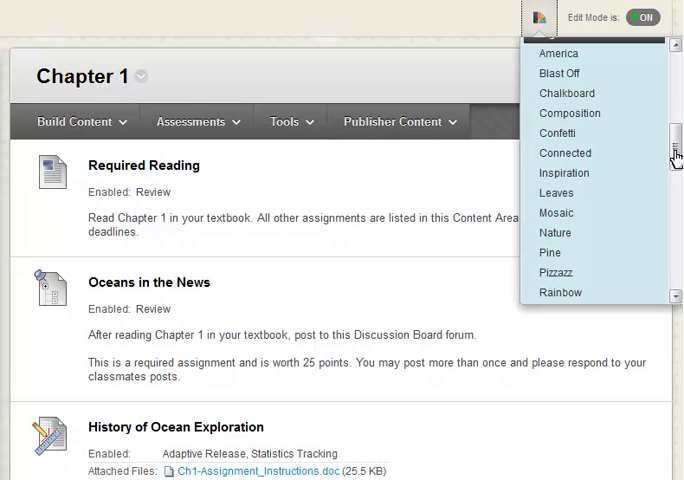
mouse_move(582, 196)
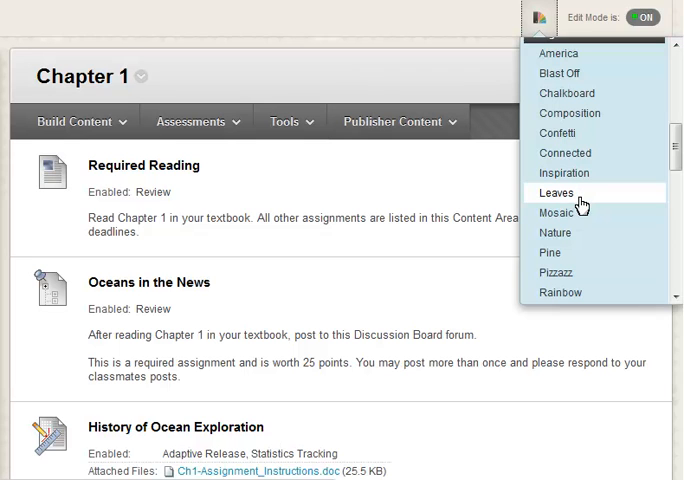
left_click(556, 193)
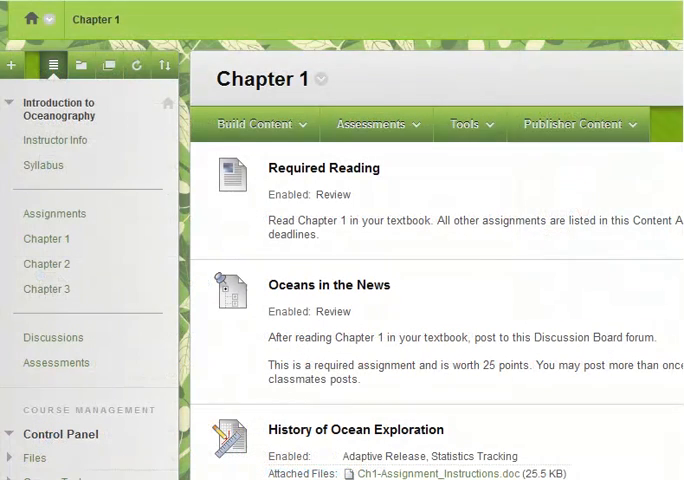